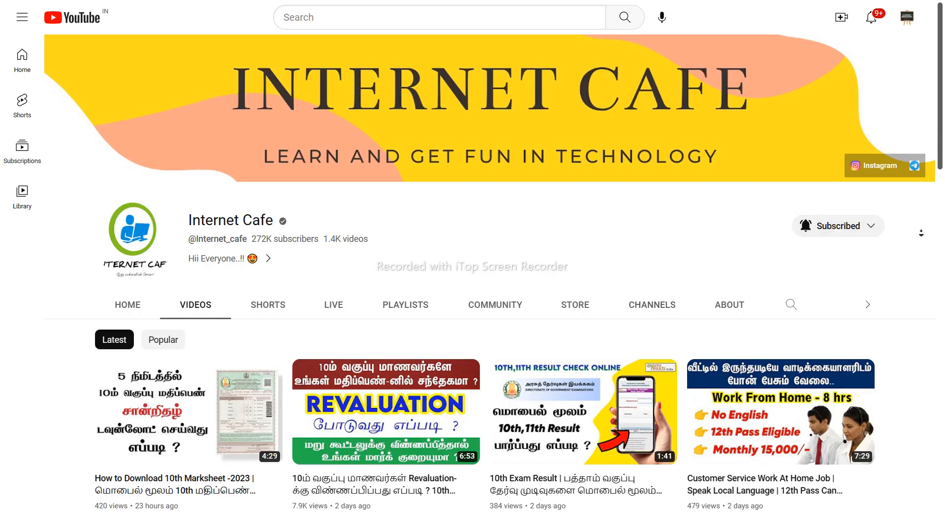
Step: Scroll down the Internet Cafe channel's Videos grid to uploads from about a month ago
{"action": "scroll", "scroll_direction": "down", "scroll_amount": 3}
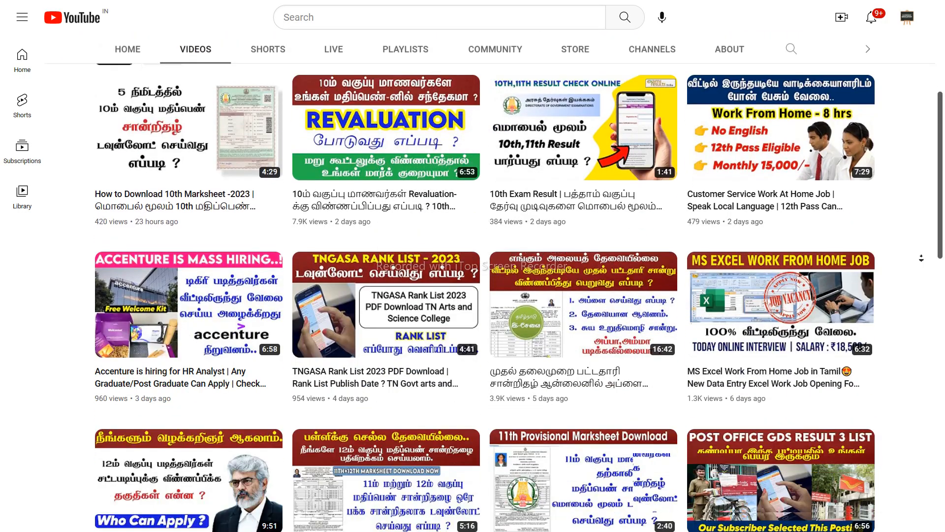
{"action": "scroll", "scroll_direction": "down", "scroll_amount": 3}
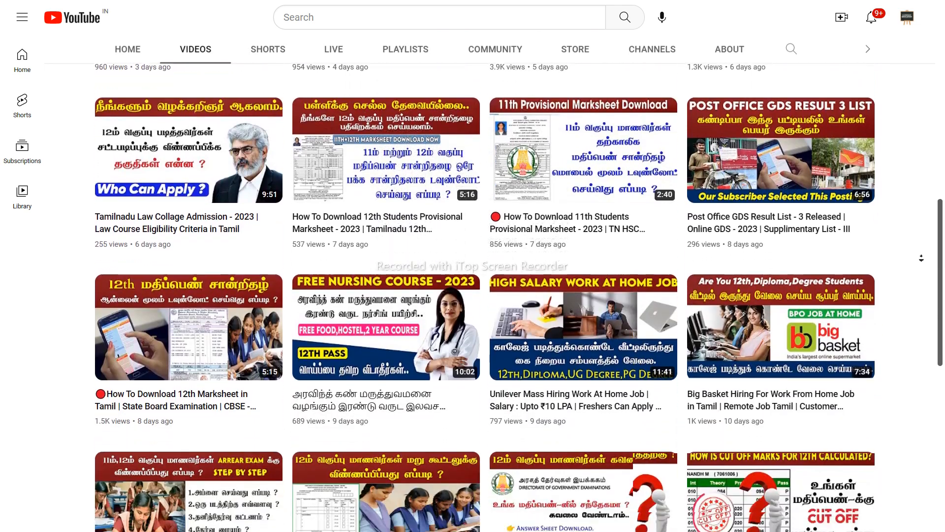
{"action": "scroll", "scroll_direction": "down", "scroll_amount": 3}
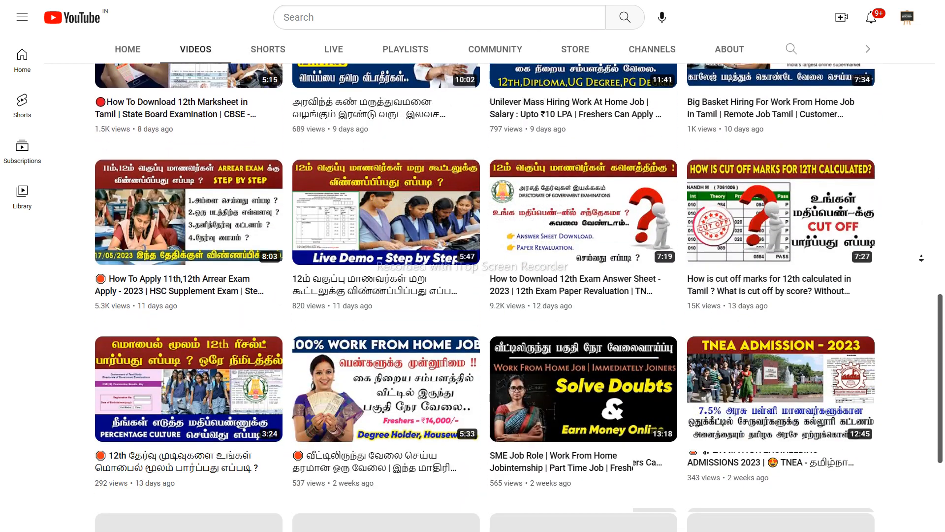
{"action": "scroll", "scroll_direction": "down", "scroll_amount": 3}
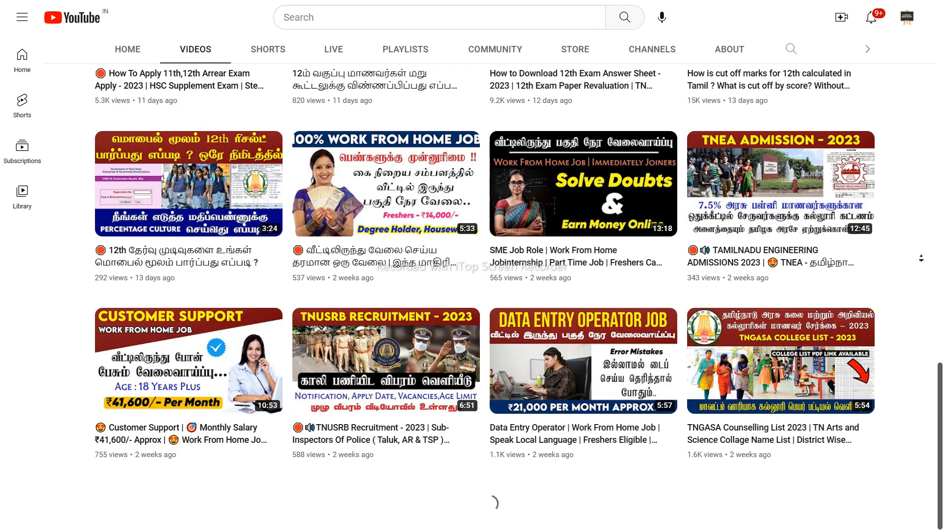
{"action": "scroll", "scroll_direction": "down", "scroll_amount": 3}
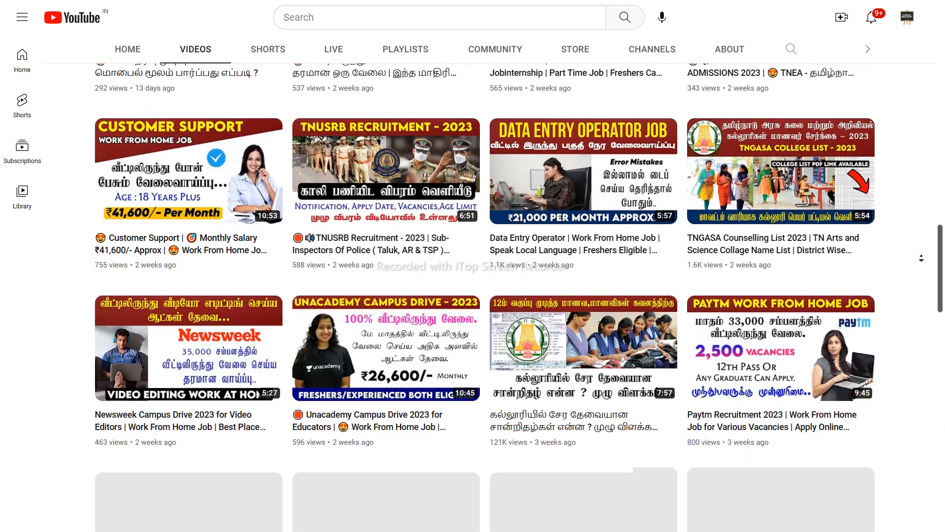
{"action": "scroll", "scroll_direction": "down", "scroll_amount": 3}
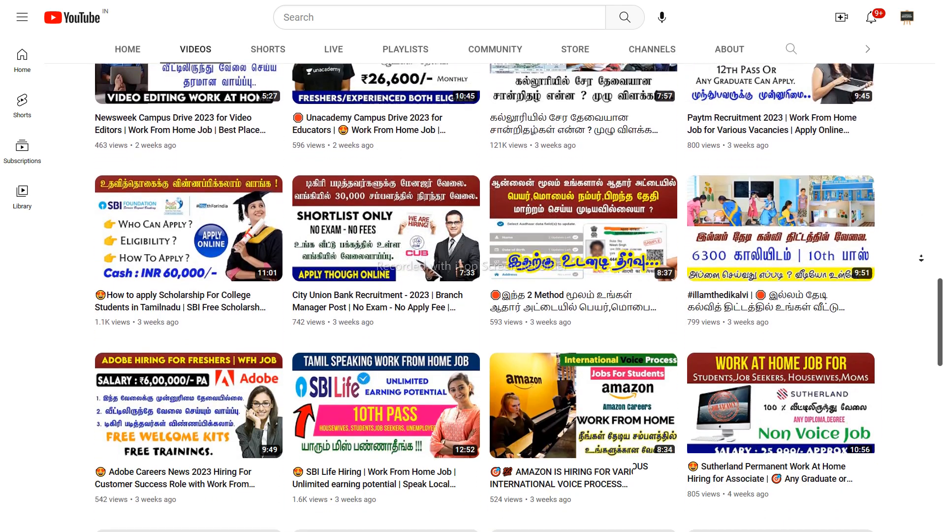
{"action": "scroll", "scroll_direction": "down", "scroll_amount": 3}
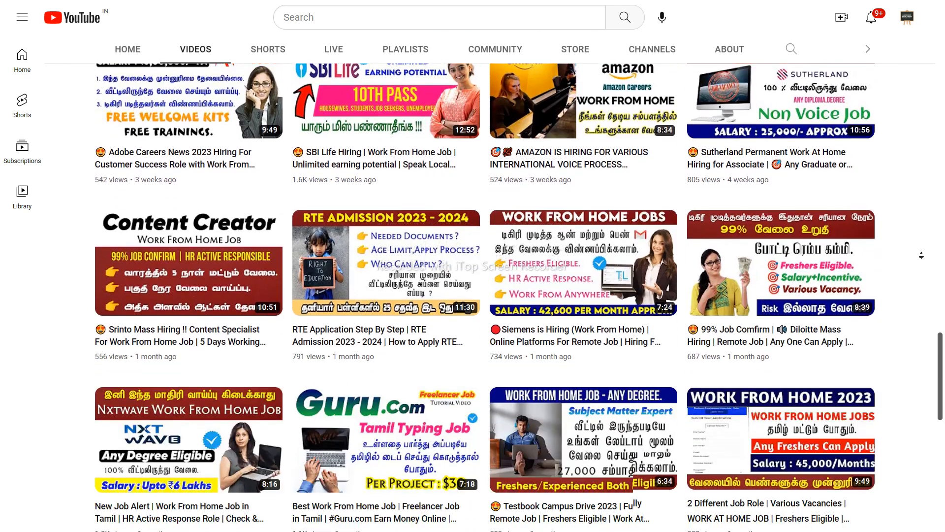
Step: Switch from YouTube to the Edge job article and scroll to the posts and vacancies sections
{"action": "key", "text": "alt+tab"}
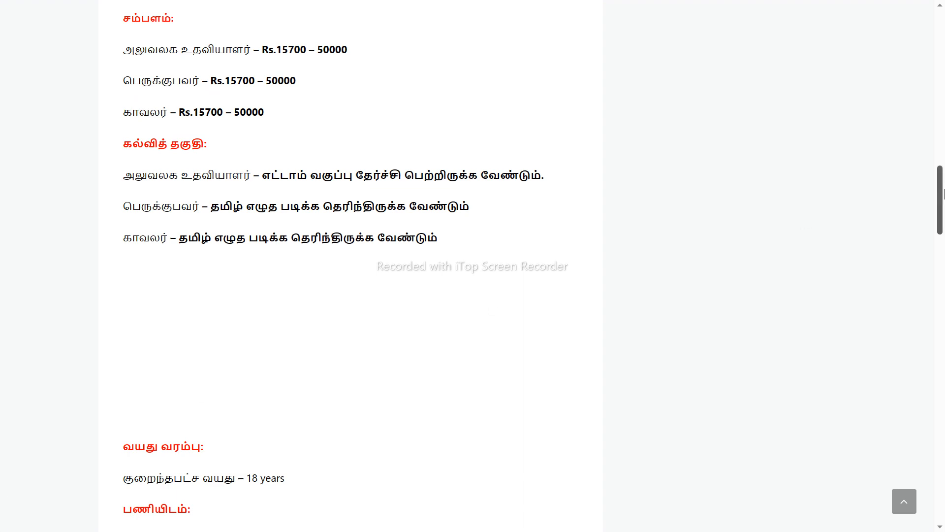
{"action": "scroll", "scroll_direction": "up", "scroll_amount": 3}
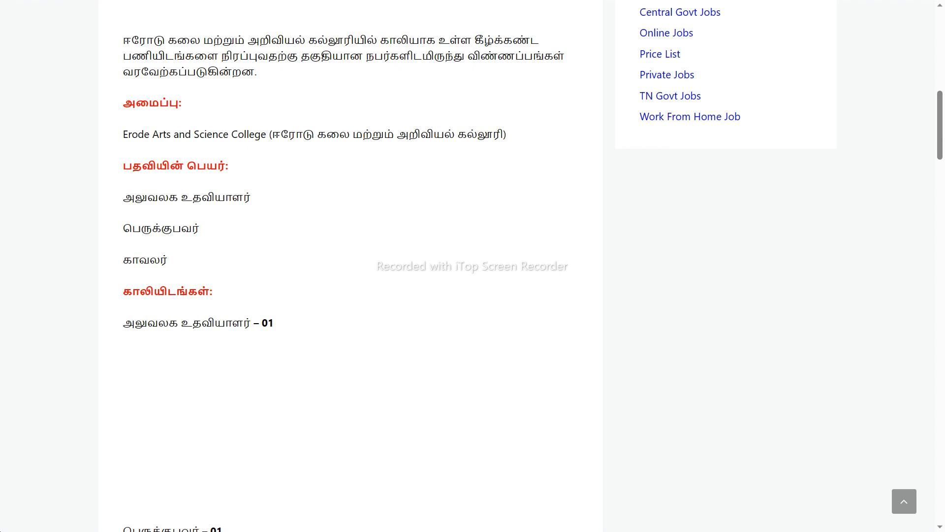
{"action": "mouse_move", "coordinate": [281, 53]}
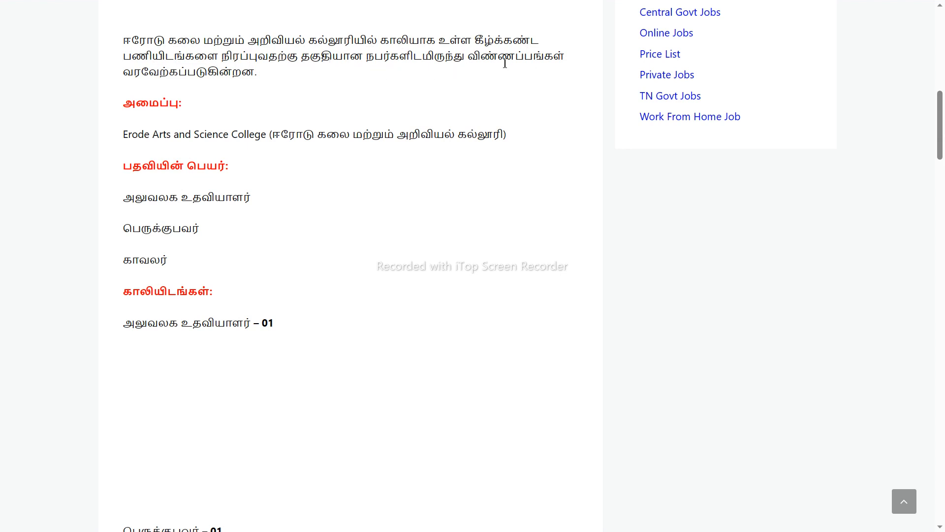
{"action": "mouse_move", "coordinate": [254, 89]}
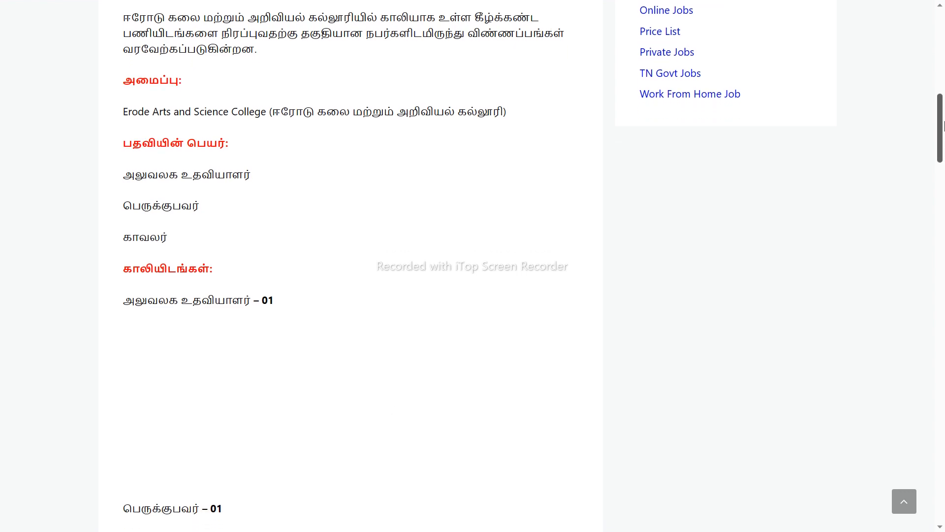
{"action": "scroll", "scroll_direction": "down", "scroll_amount": 3}
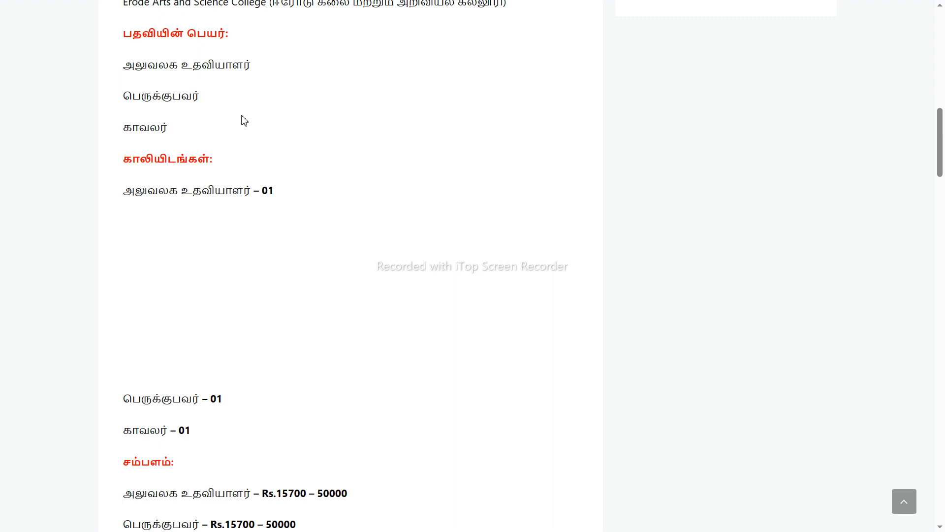
Step: Scroll the article down to the salary section with the Rs.15700 – 50000 line
{"action": "scroll", "scroll_direction": "down", "scroll_amount": 3}
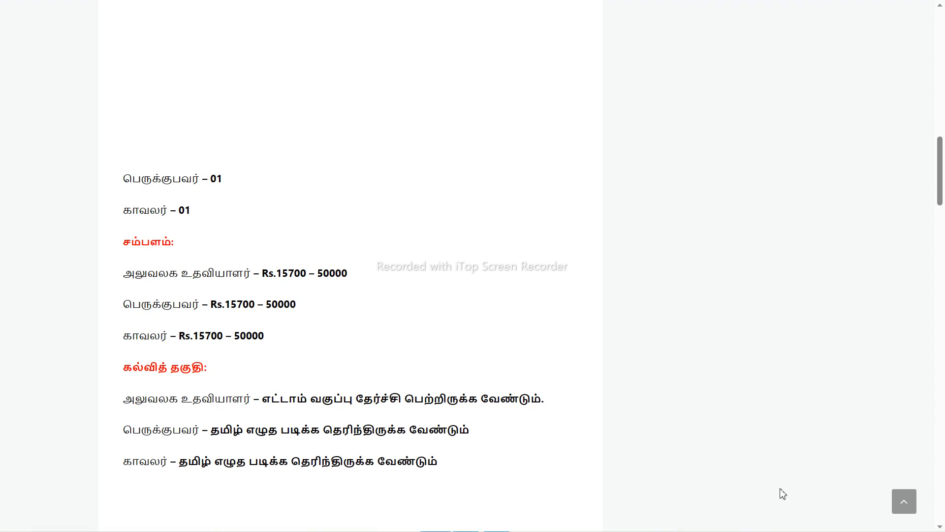
{"action": "mouse_move", "coordinate": [124, 287]}
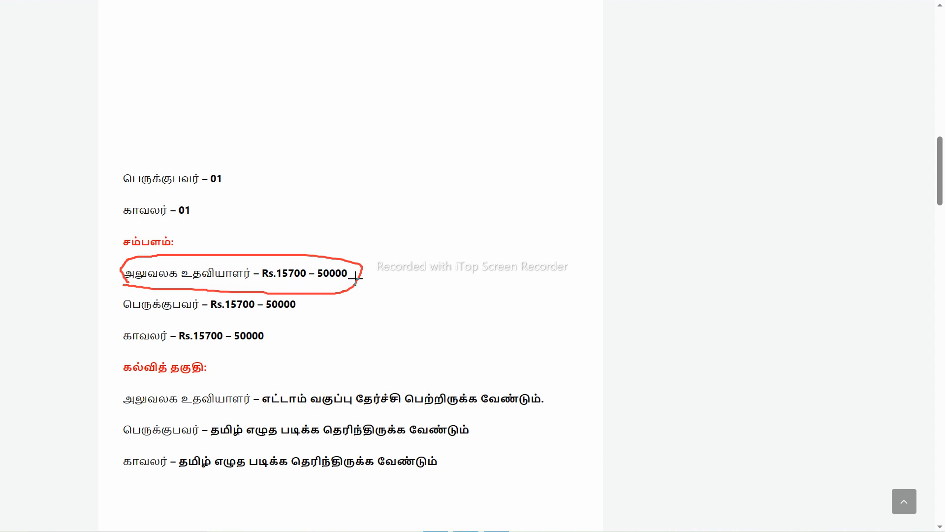
Step: Draw a red line out from the circled salary and underline a salary line in red
{"action": "left_click_drag", "start_coordinate": [356, 277], "coordinate": [446, 259]}
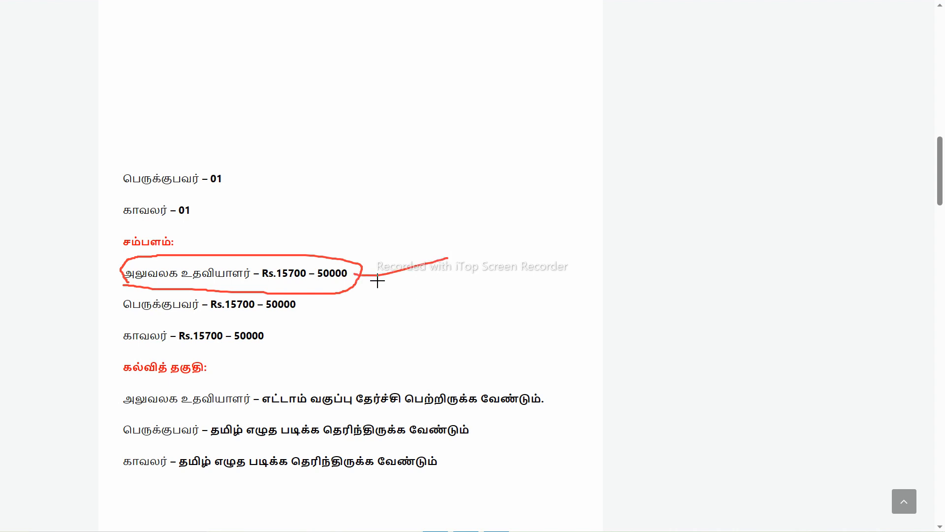
{"action": "mouse_move", "coordinate": [289, 283]}
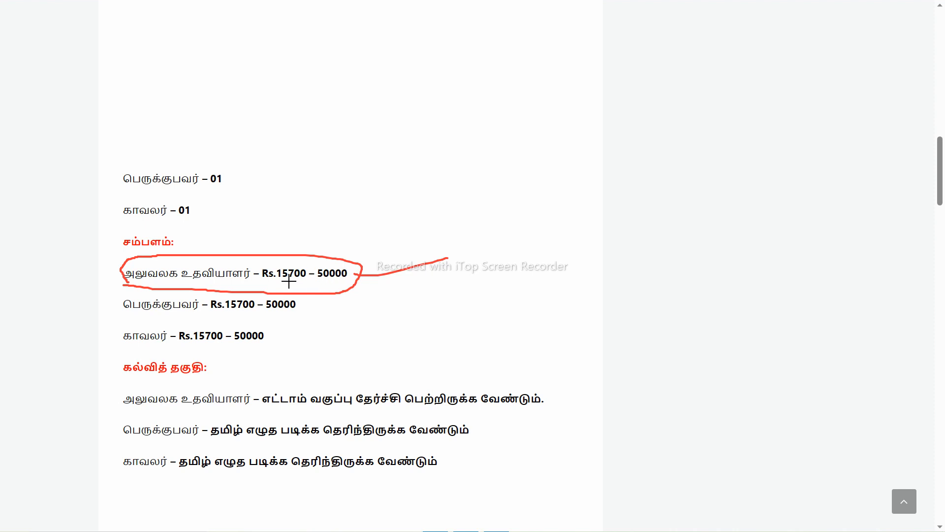
{"action": "mouse_move", "coordinate": [326, 282]}
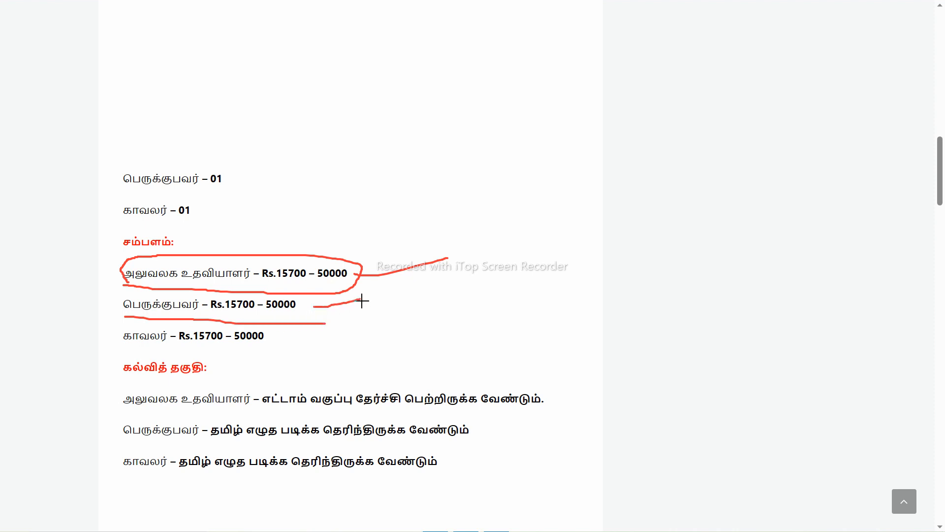
{"action": "mouse_move", "coordinate": [127, 354]}
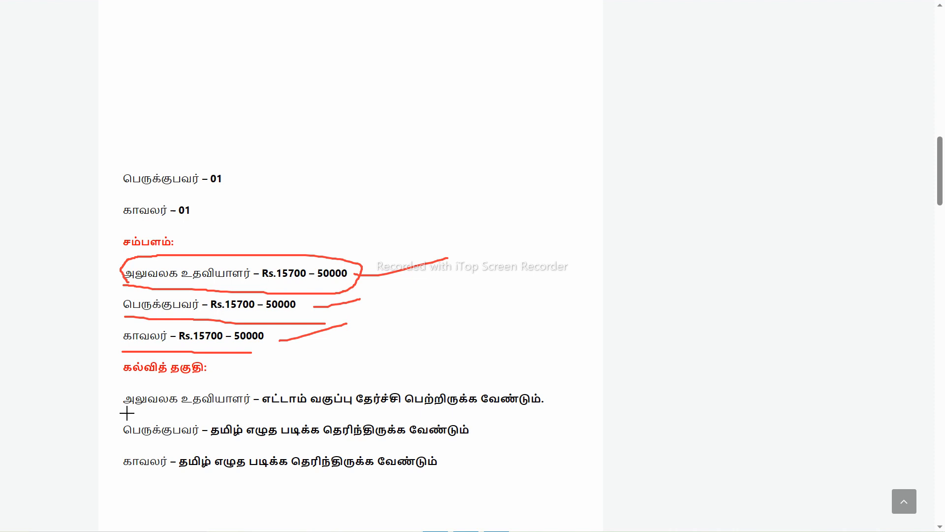
{"action": "left_click_drag", "start_coordinate": [124, 413], "coordinate": [553, 411]}
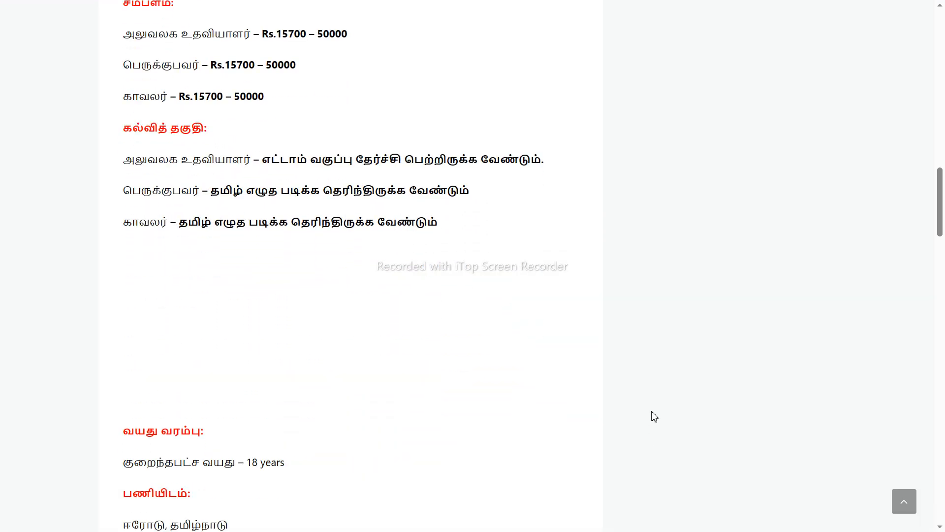
Step: Underline the 18 years age limit, Erode Tamil Nadu location and interview selection lines in red
{"action": "scroll", "scroll_direction": "down", "scroll_amount": 3}
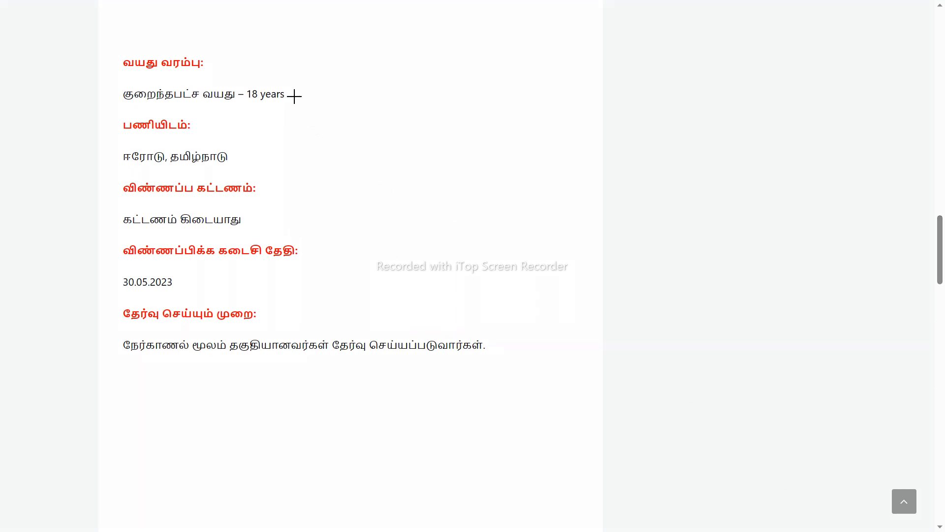
{"action": "left_click_drag", "start_coordinate": [295, 95], "coordinate": [372, 86]}
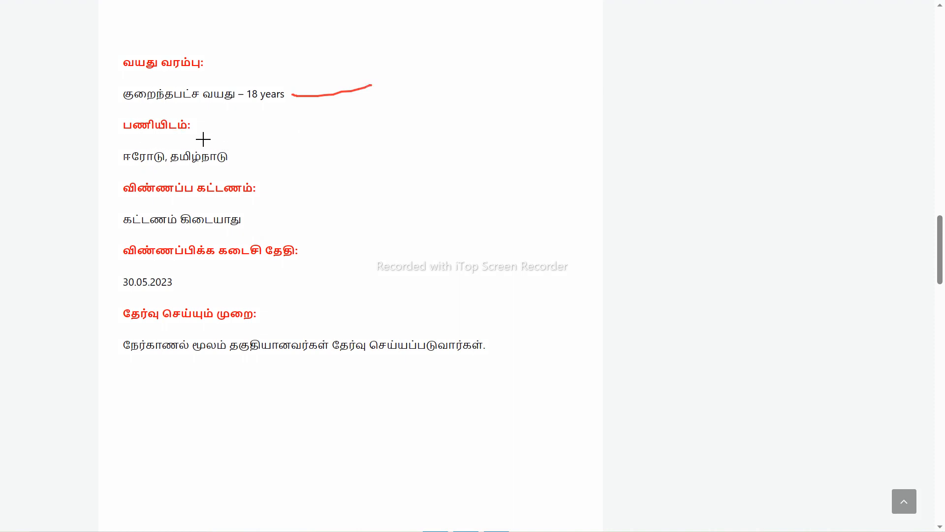
{"action": "mouse_move", "coordinate": [239, 160]}
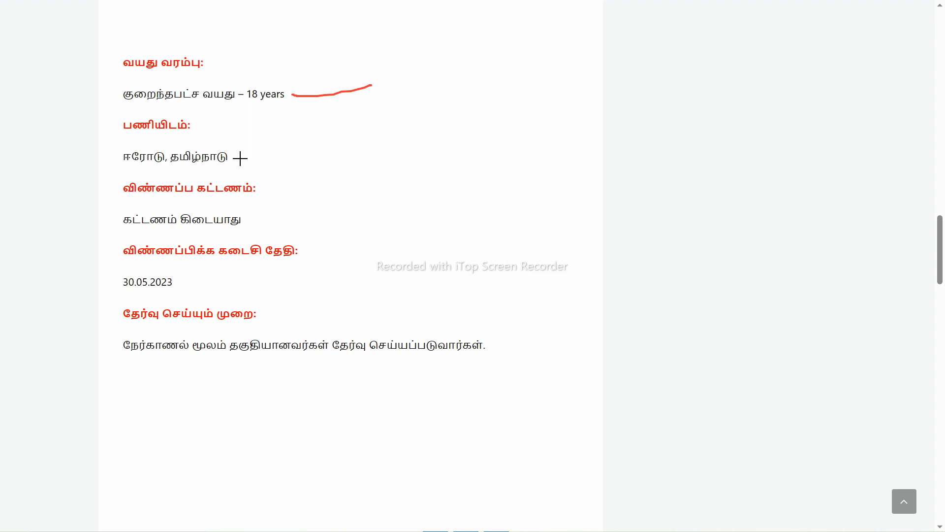
{"action": "left_click_drag", "start_coordinate": [237, 158], "coordinate": [378, 118]}
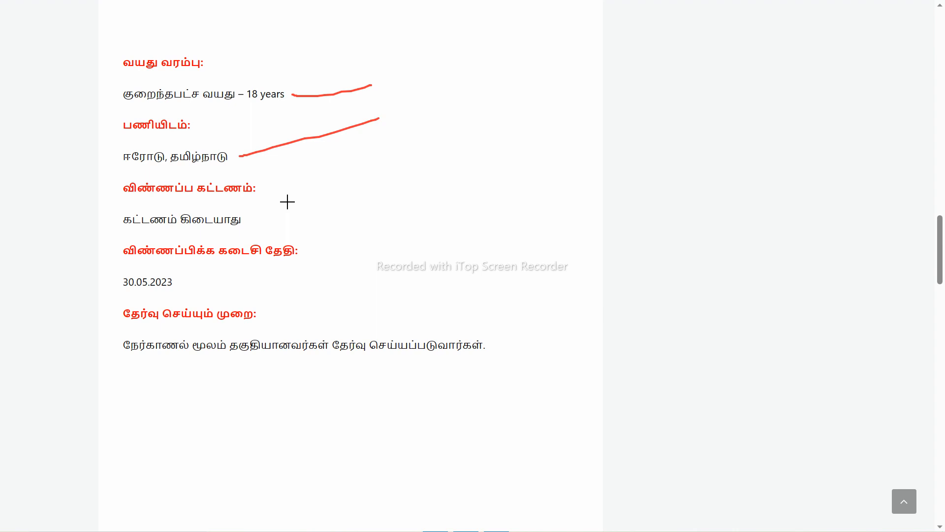
{"action": "mouse_move", "coordinate": [254, 225]}
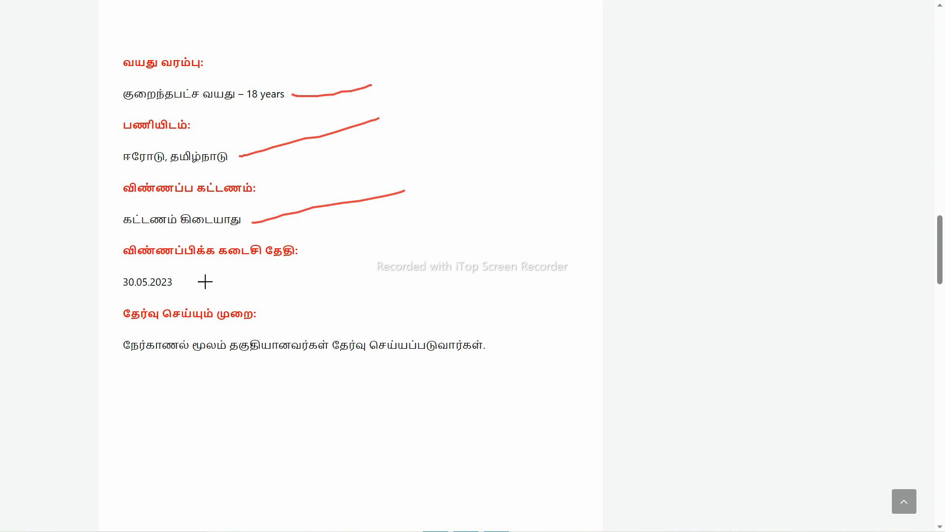
{"action": "mouse_move", "coordinate": [125, 362]}
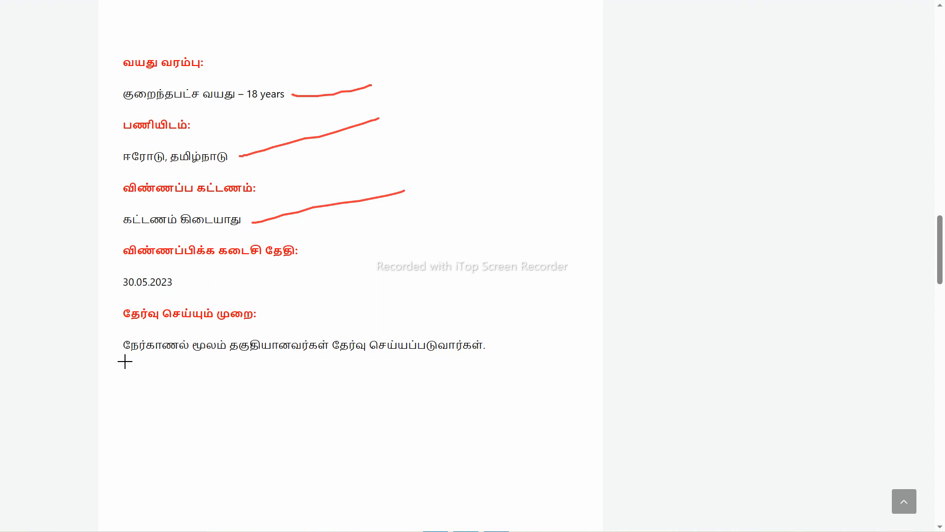
{"action": "left_click_drag", "start_coordinate": [124, 361], "coordinate": [509, 345]}
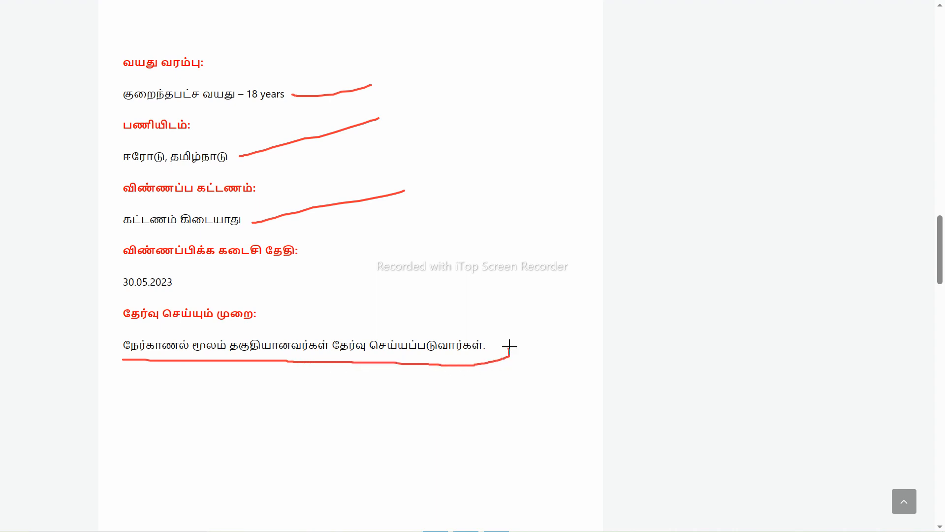
{"action": "left_click_drag", "start_coordinate": [508, 346], "coordinate": [272, 383]}
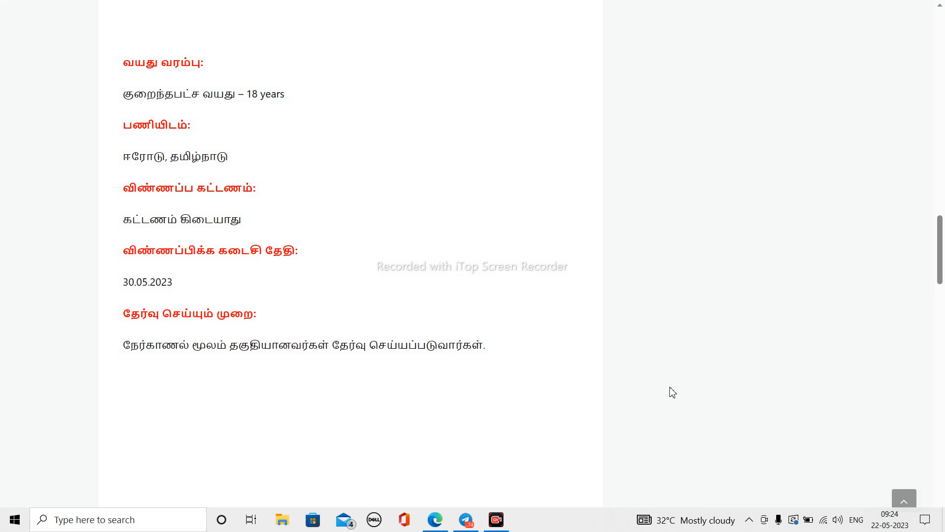
Step: Scroll to the how-to-apply paragraph, underline and circle it, and strike red strokes across it
{"action": "scroll", "scroll_direction": "down", "scroll_amount": 3}
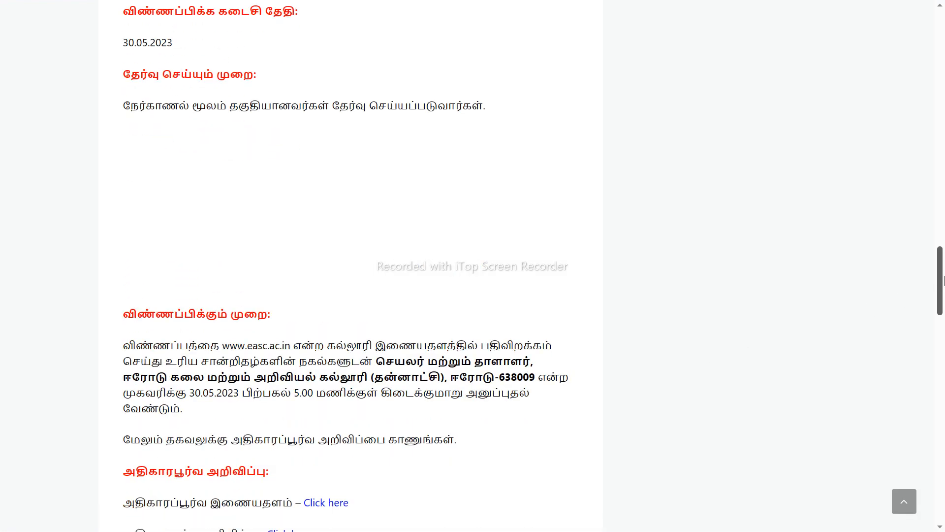
{"action": "scroll", "scroll_direction": "down", "scroll_amount": 3}
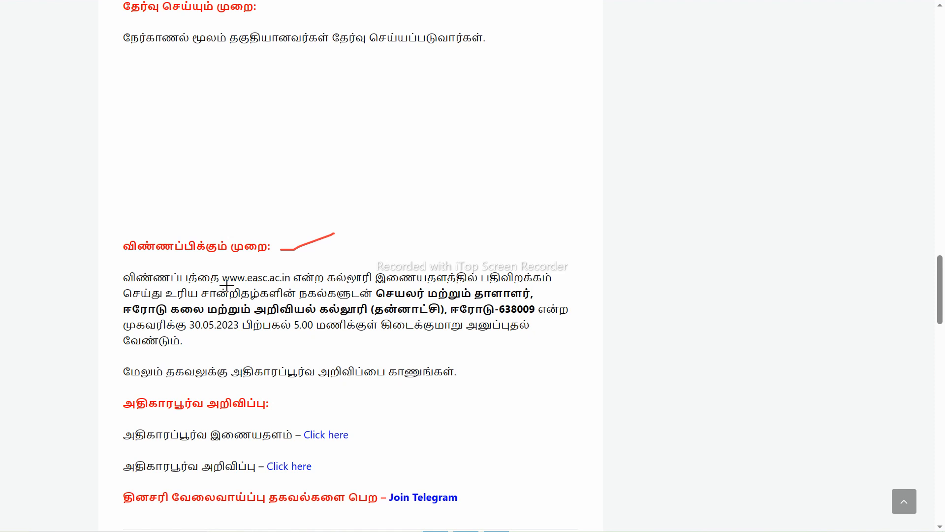
{"action": "left_click_drag", "start_coordinate": [120, 359], "coordinate": [582, 324]}
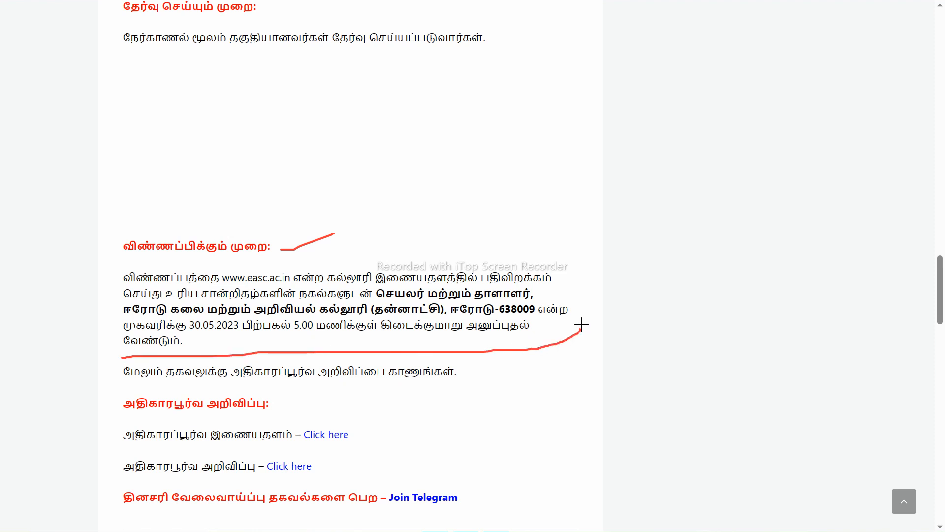
{"action": "left_click_drag", "start_coordinate": [582, 324], "coordinate": [112, 304]}
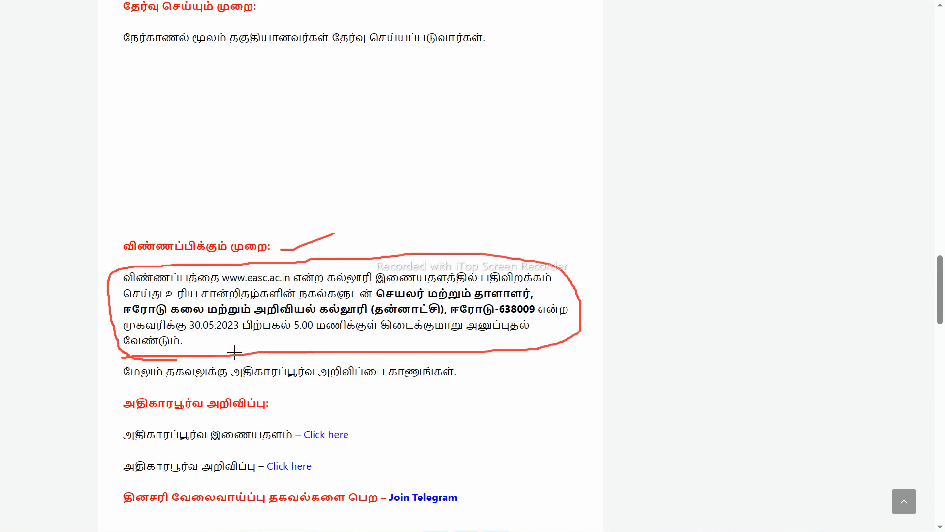
{"action": "left_click_drag", "start_coordinate": [235, 353], "coordinate": [624, 264]}
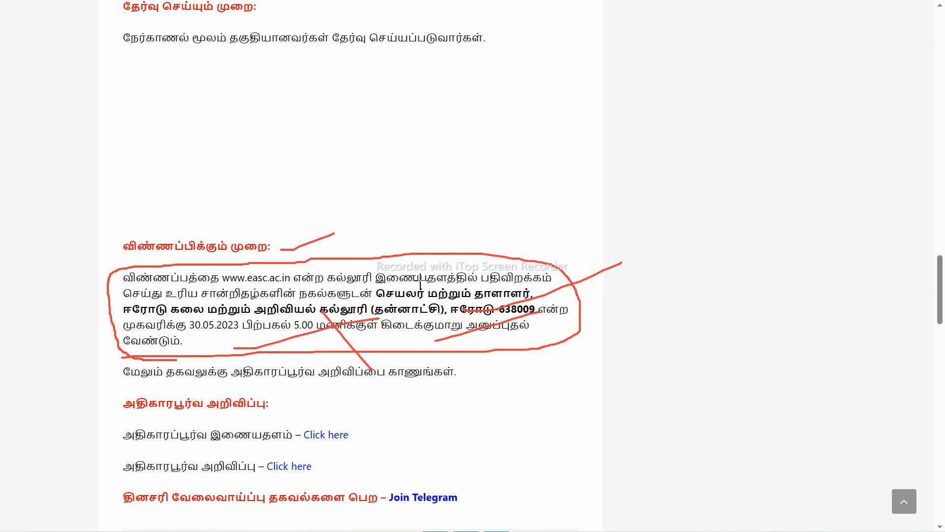
{"action": "mouse_move", "coordinate": [643, 488]}
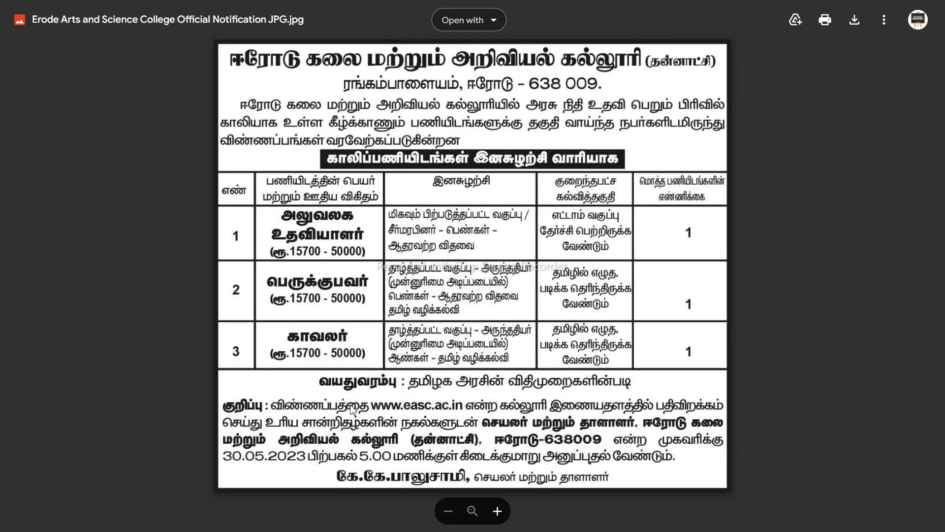
Step: Alt+Tab away from Edge toward the Google Drive notification image window
{"action": "key", "text": "alt+tab"}
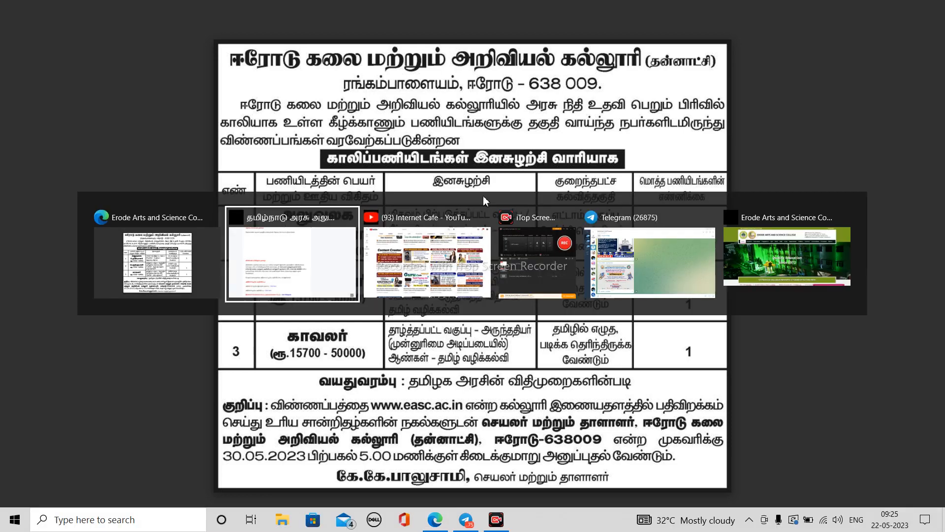